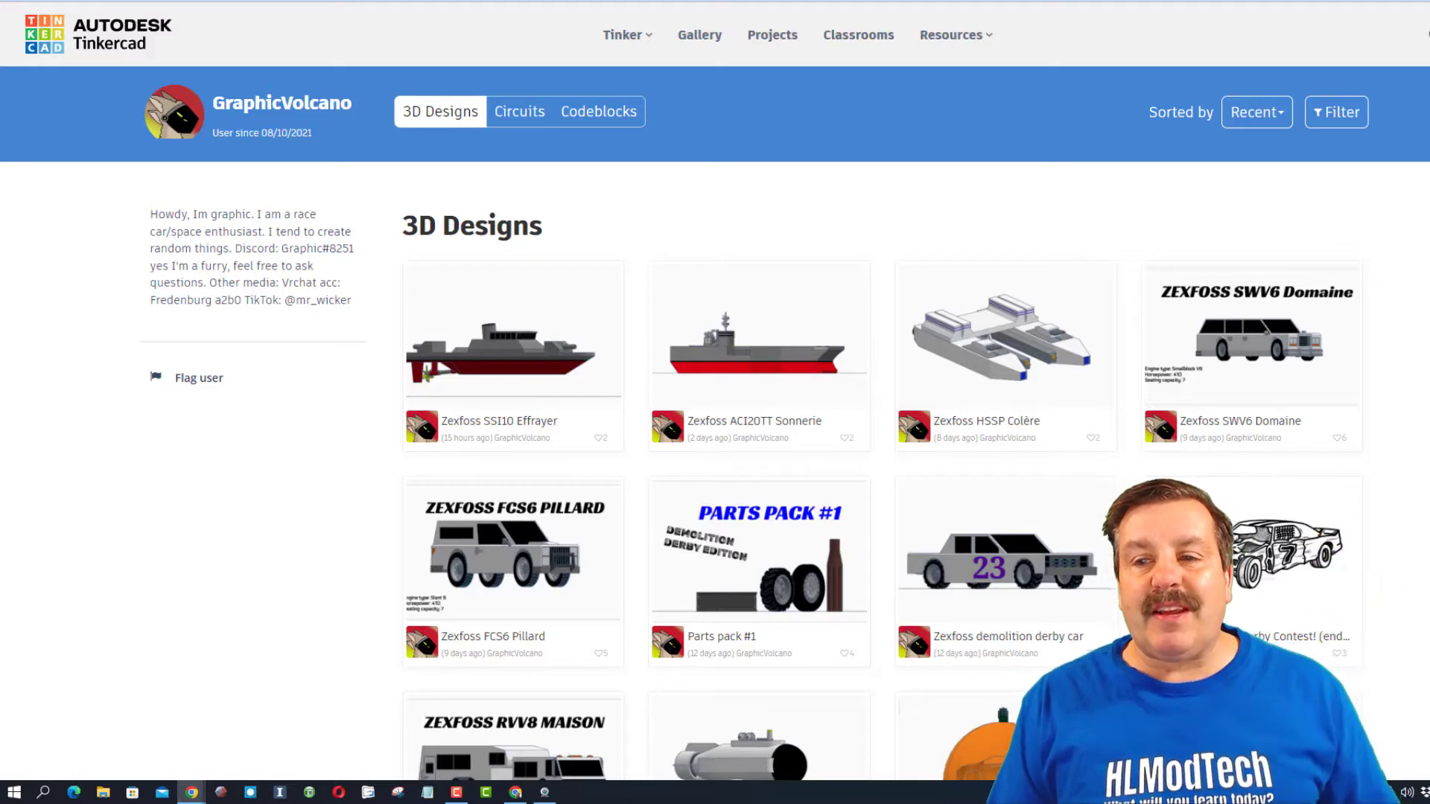
Open the demolition derby contest post and the 1968 Chrysler Imperial derby car design
scroll(down, 3)
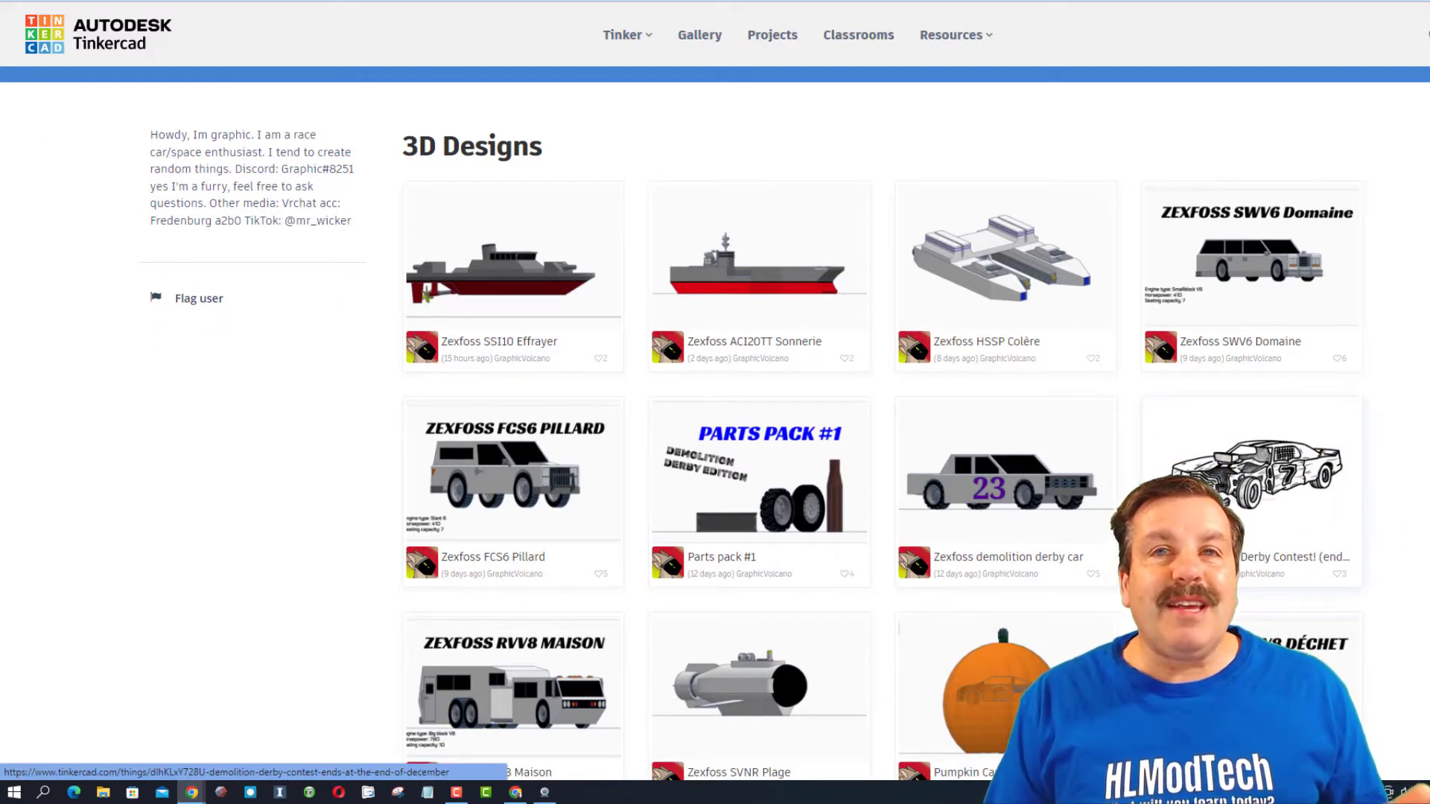
click(1250, 493)
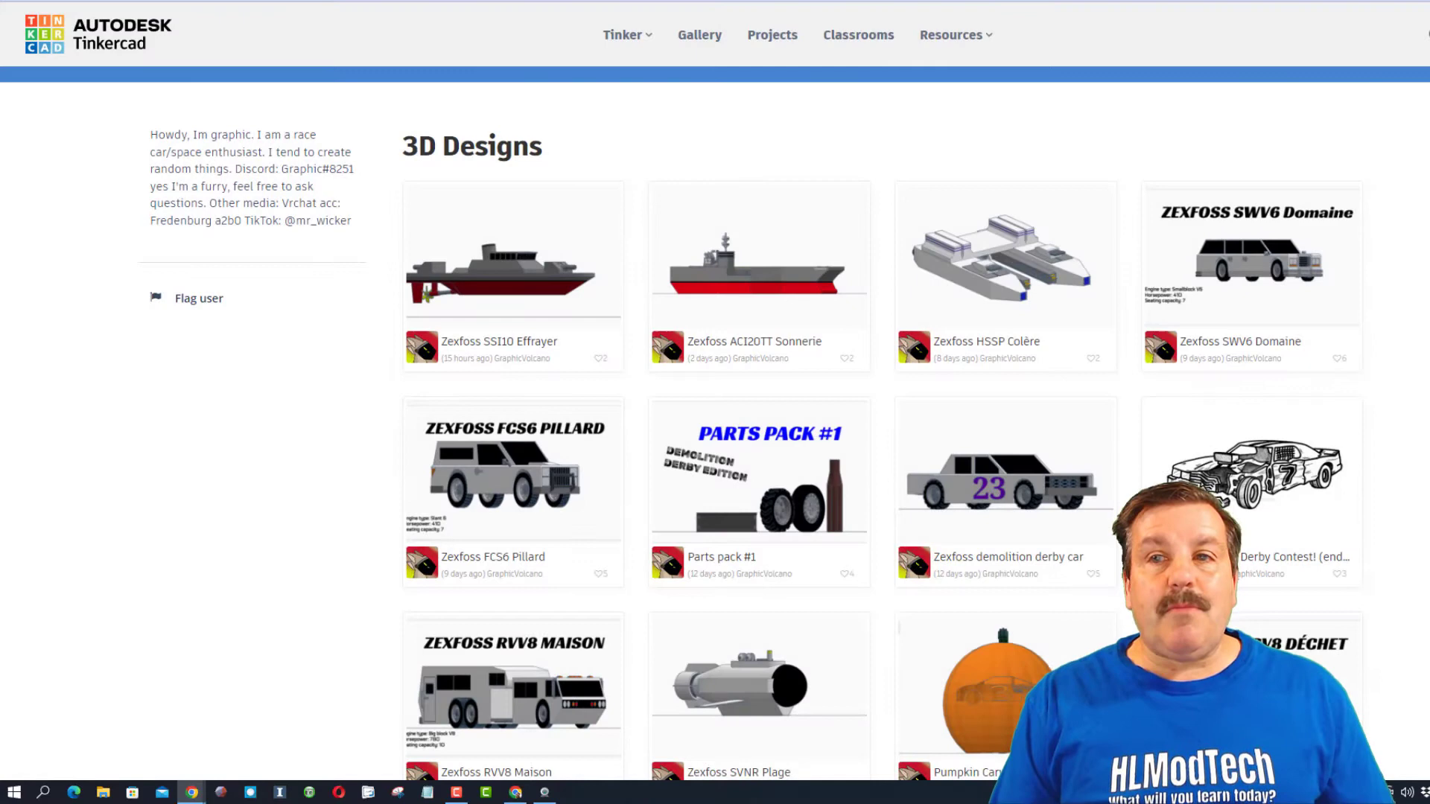
click(1005, 464)
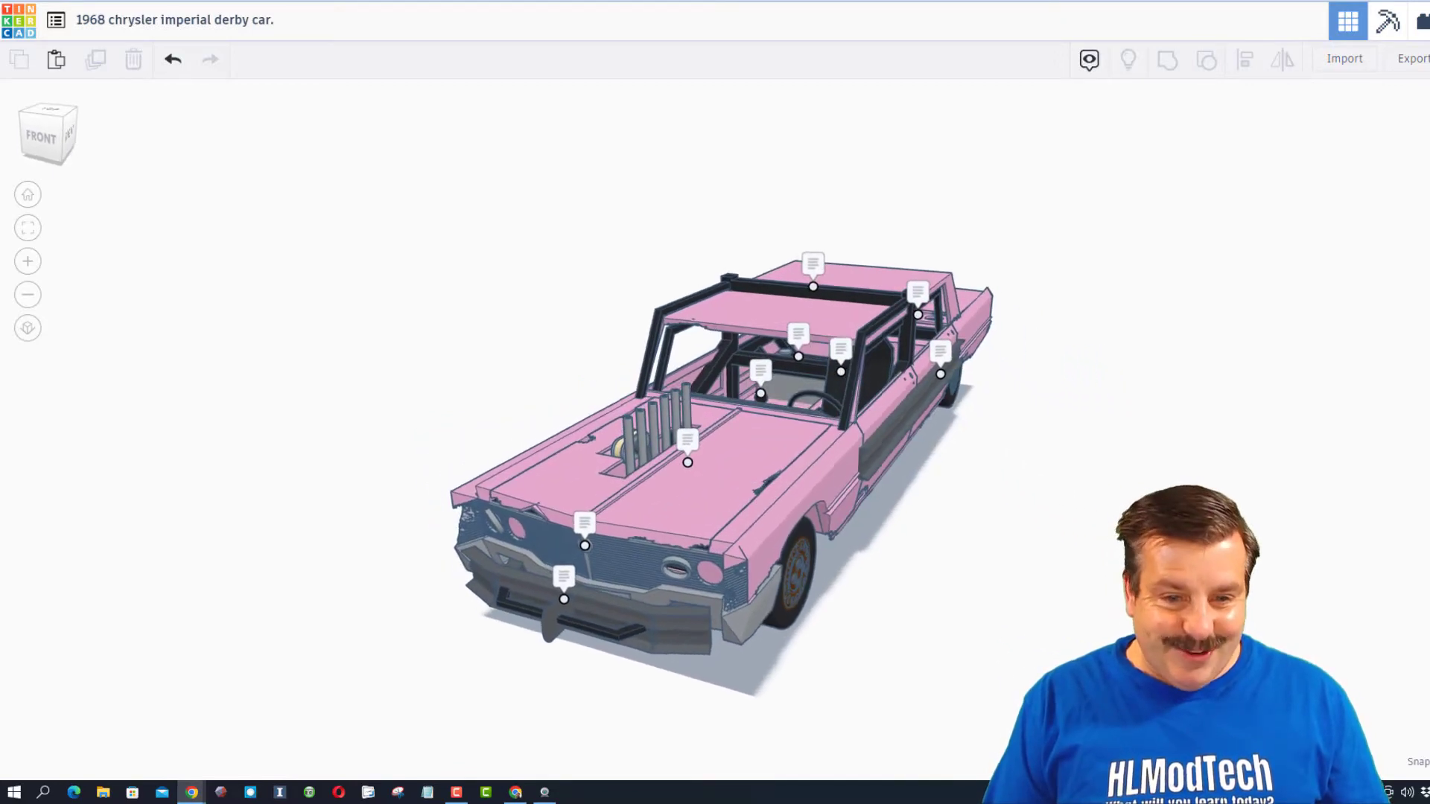
Read a note attached to the derby car before the toy train locomotive opens
click(563, 599)
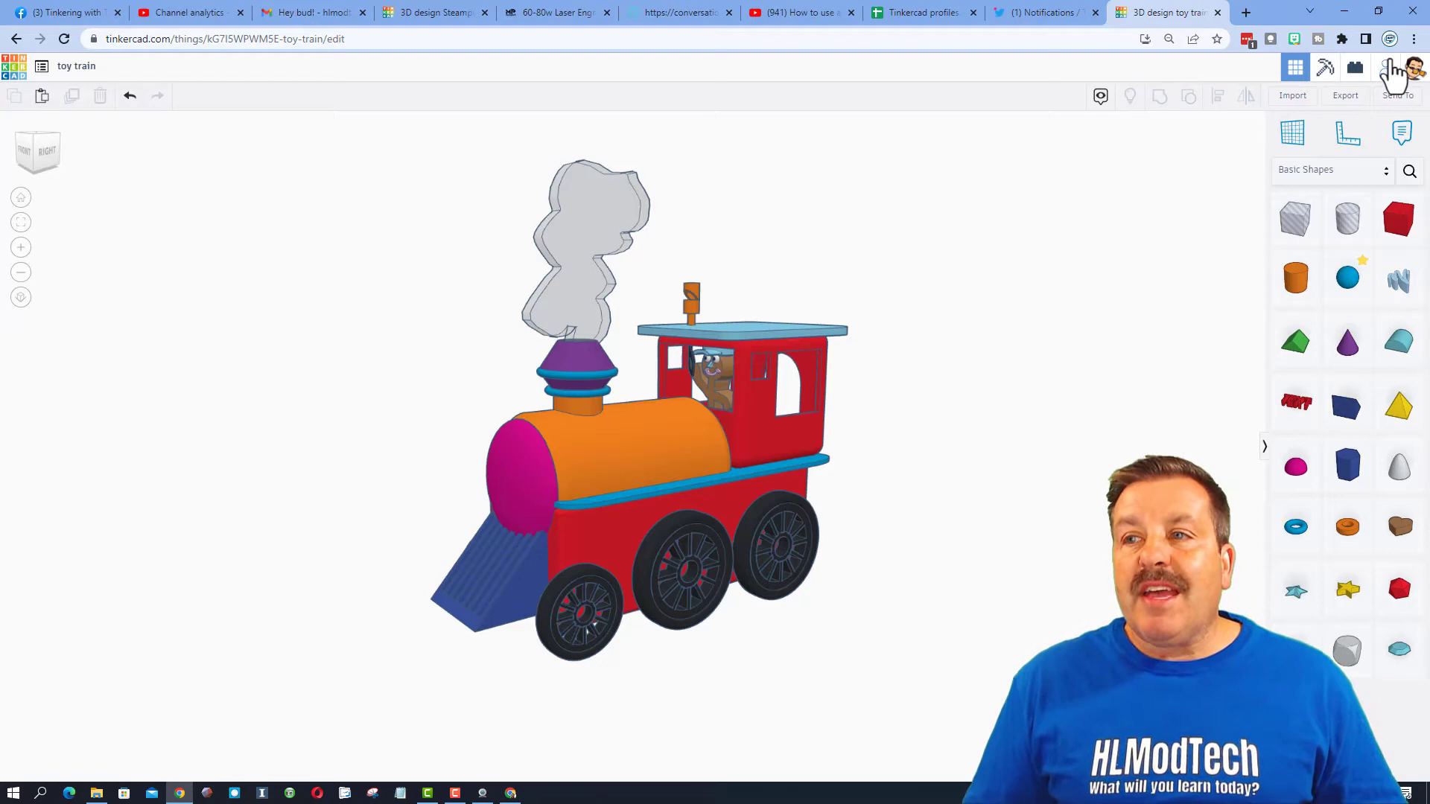
Go to hlmodtech.com/tinkercad showing the Tinkercad Community Discord banner
click(1387, 68)
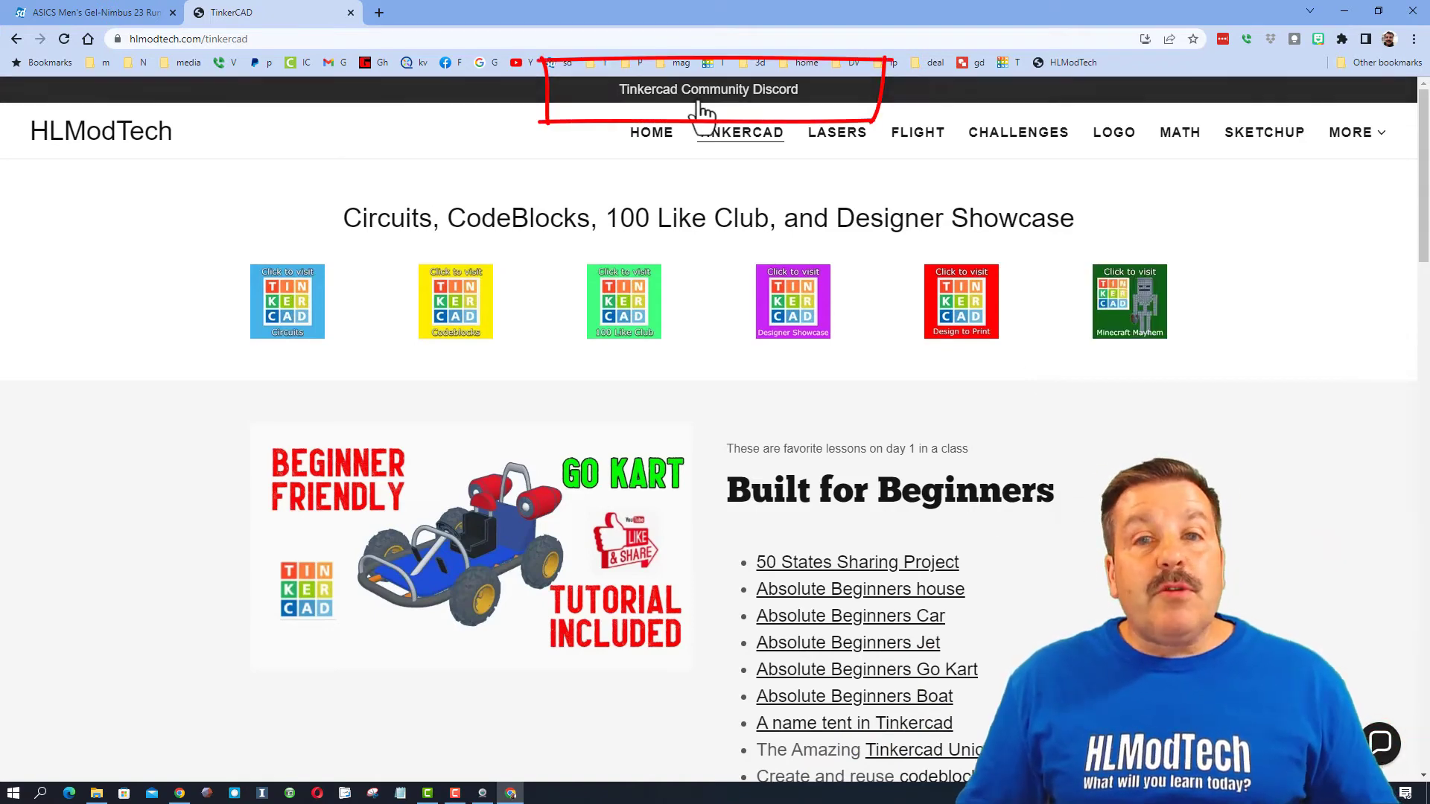
Open the Tinkercad Community Discord, then the purple Designer Showcase tile
click(706, 89)
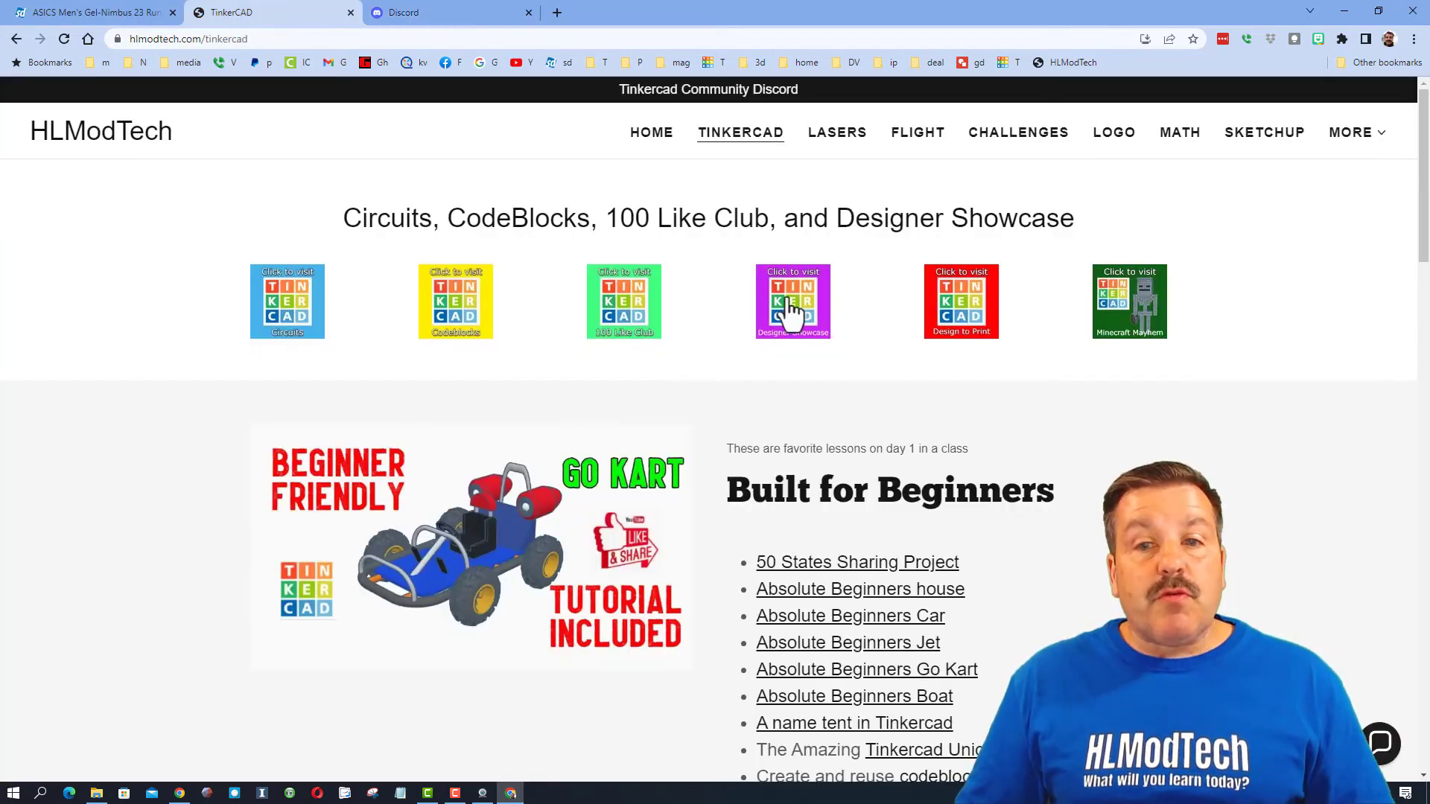
click(791, 301)
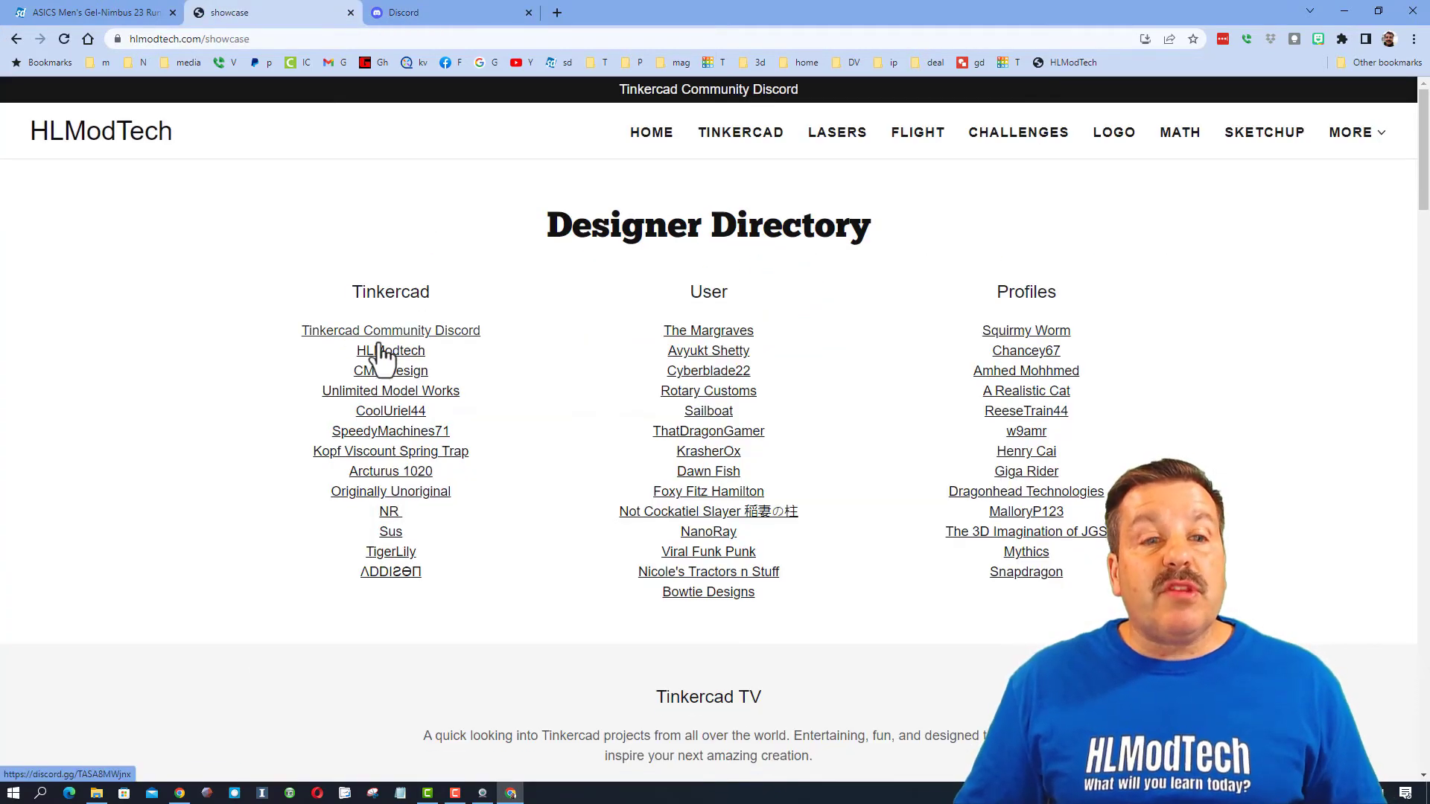
Open HLModtech's profile sorted by Recent, view Tinkercad TV Promo, return to Designer Directory
click(390, 350)
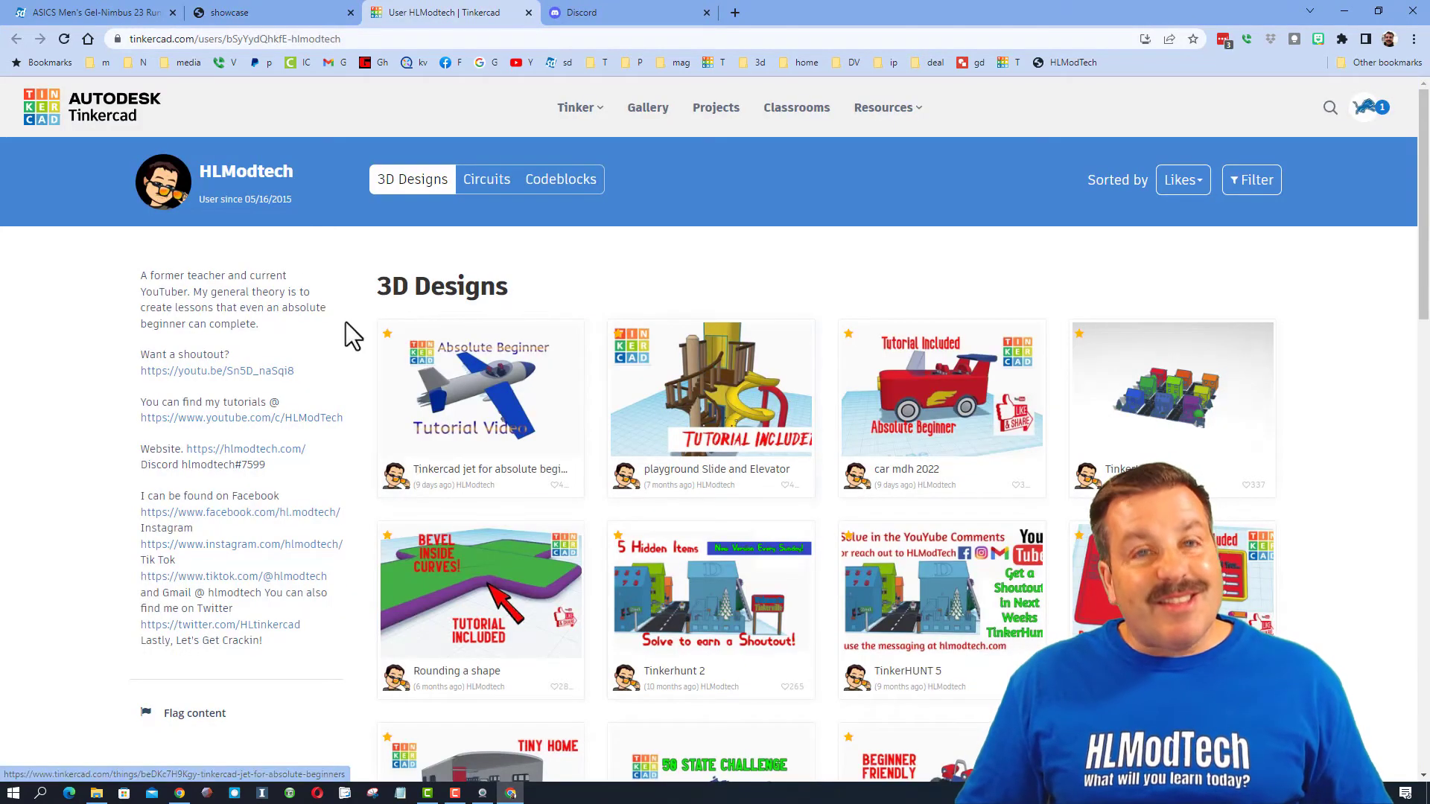
mouse_move(1172, 220)
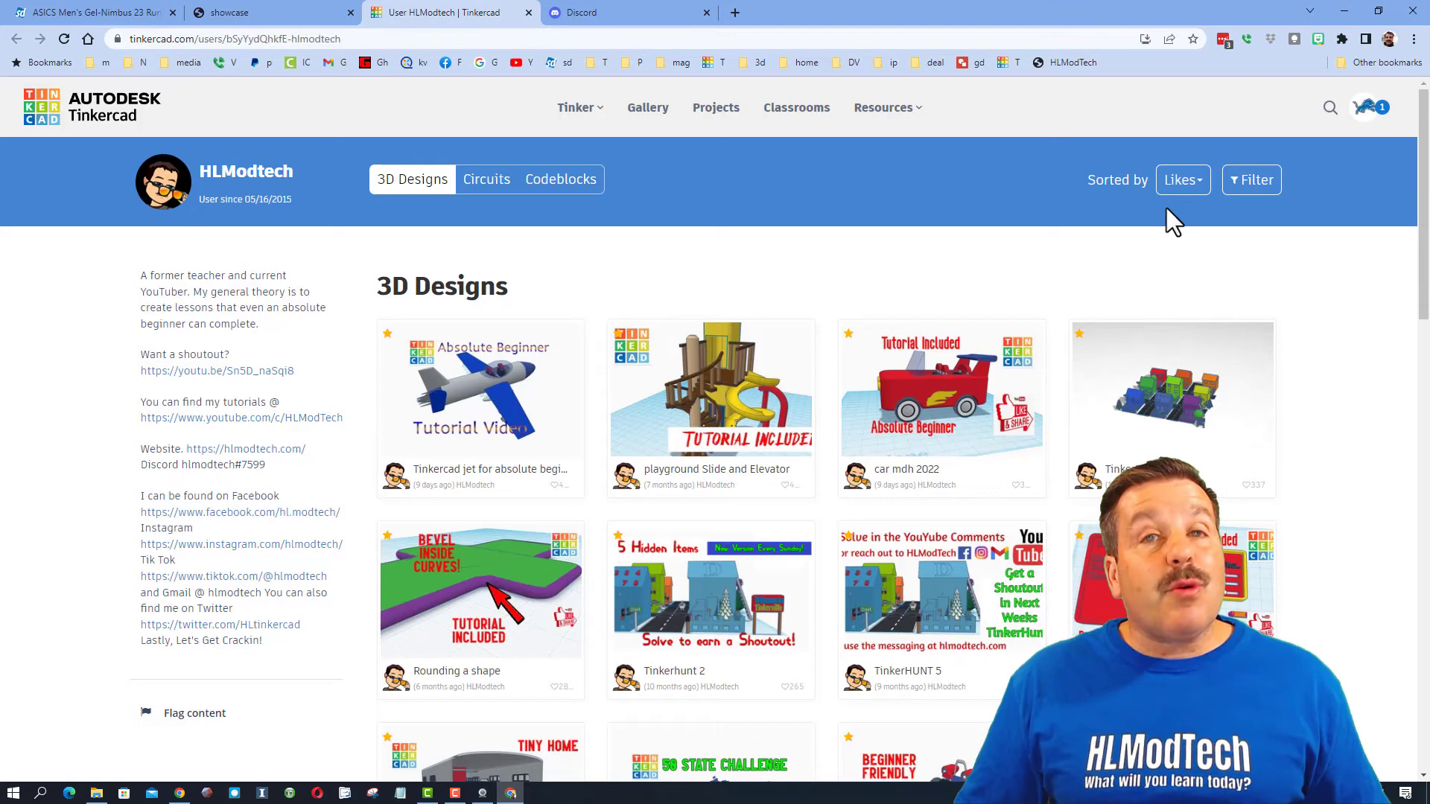
click(1183, 180)
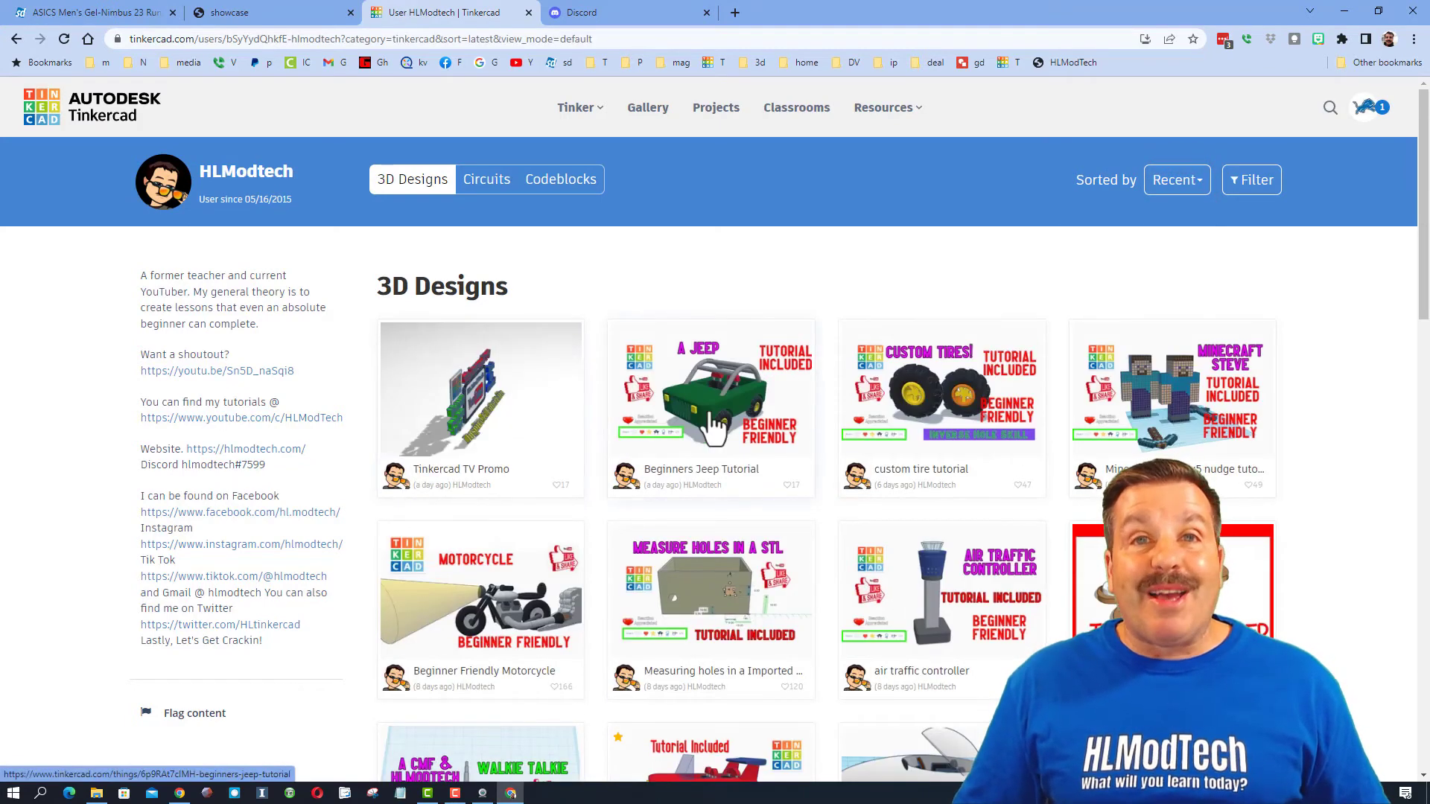
click(478, 396)
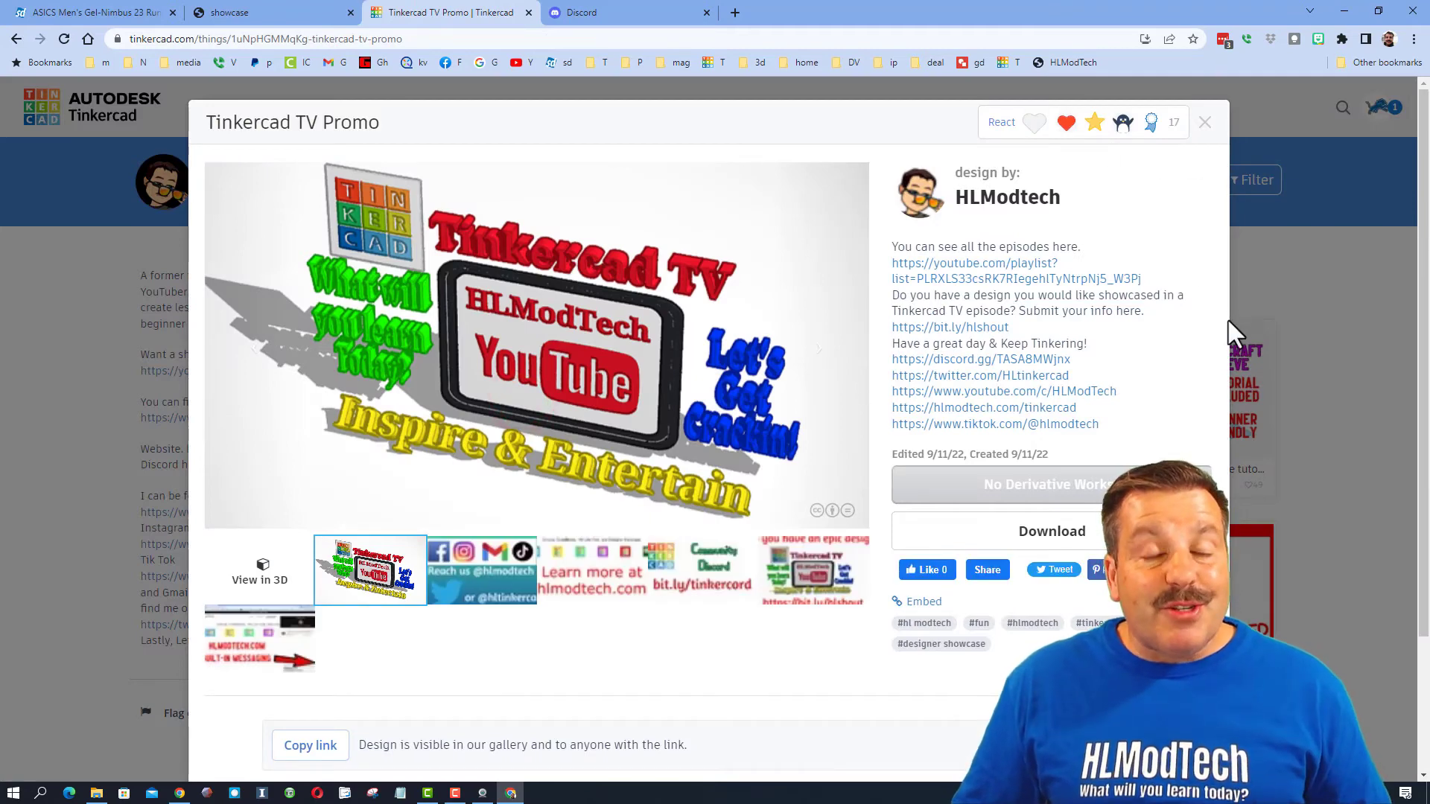
click(271, 12)
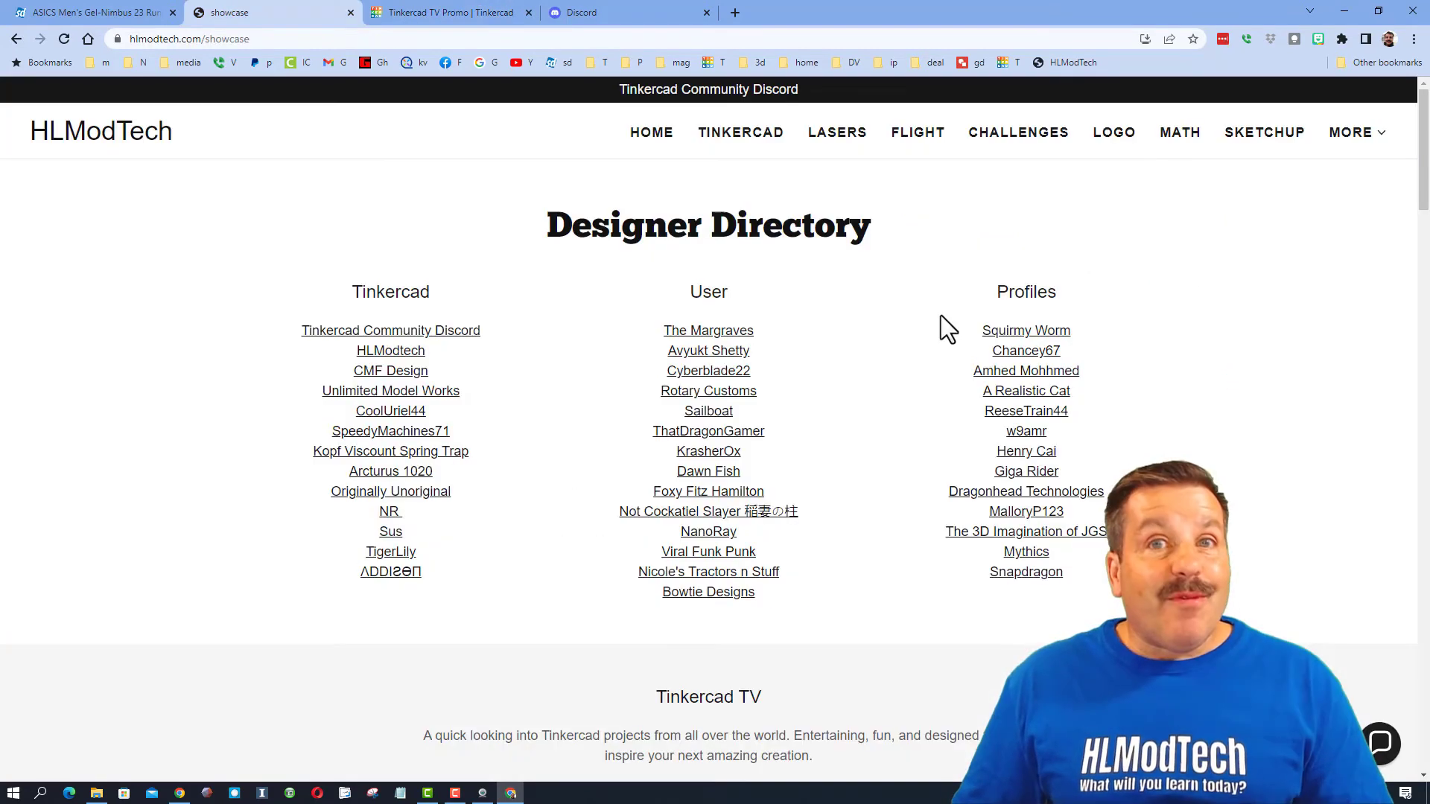
scroll(down, 3)
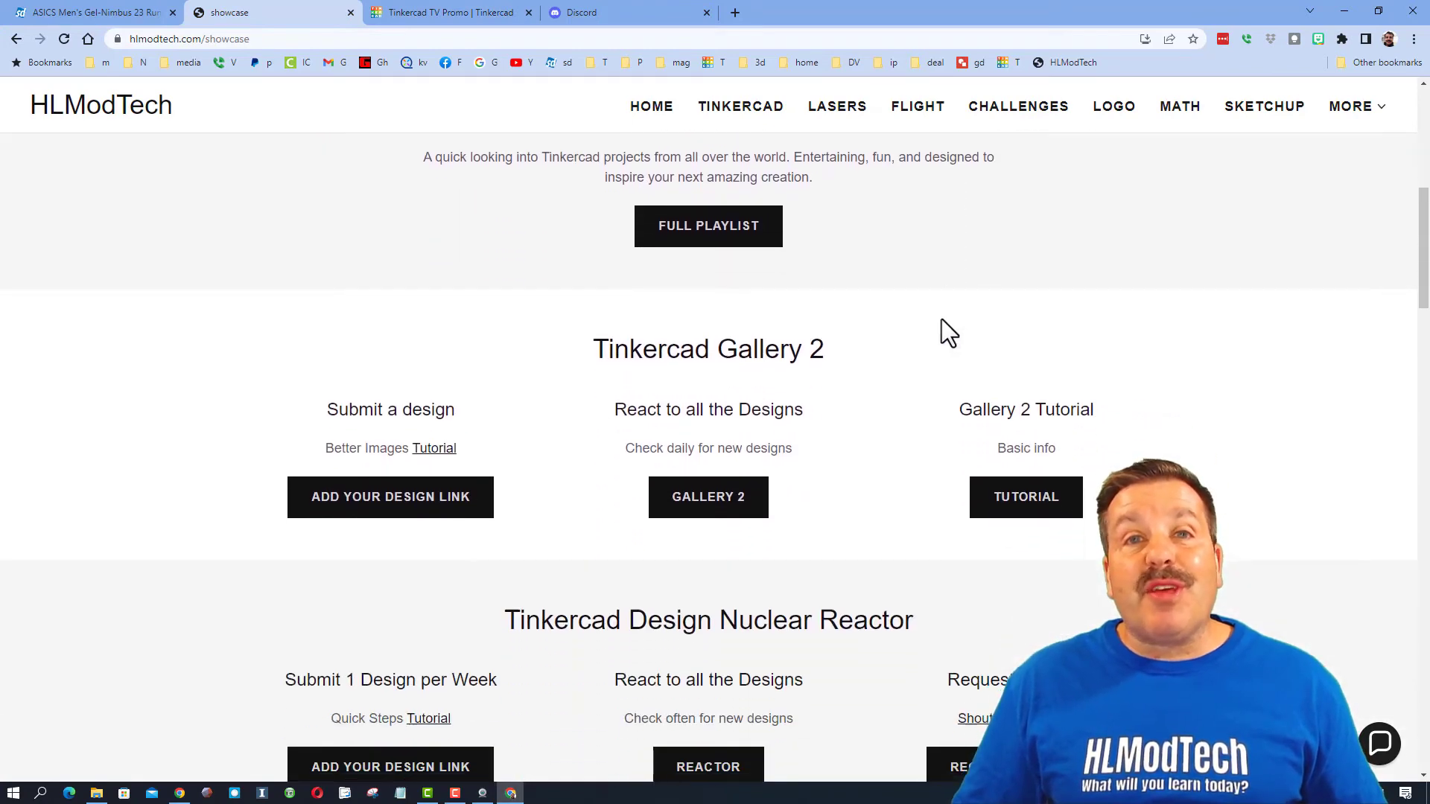
scroll(down, 3)
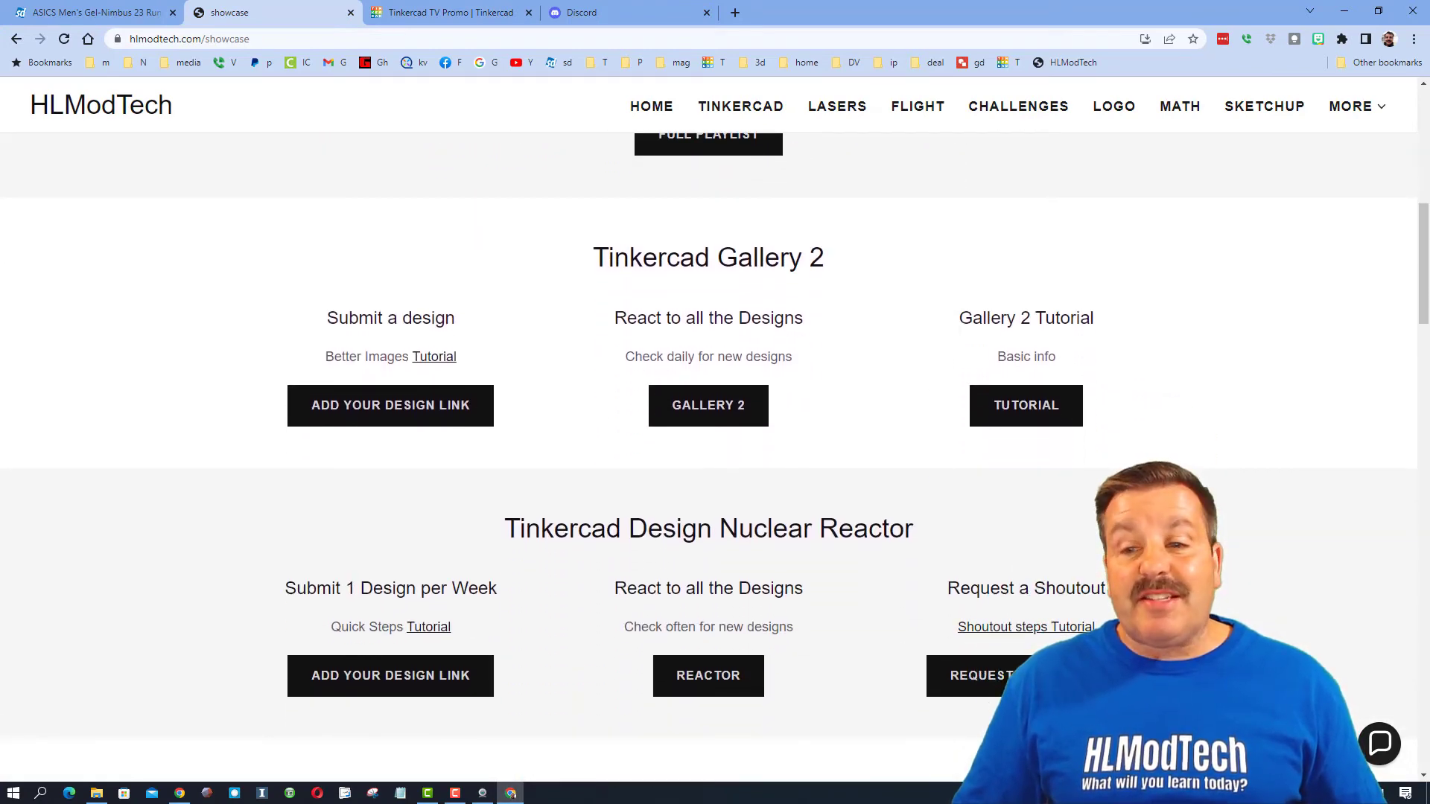